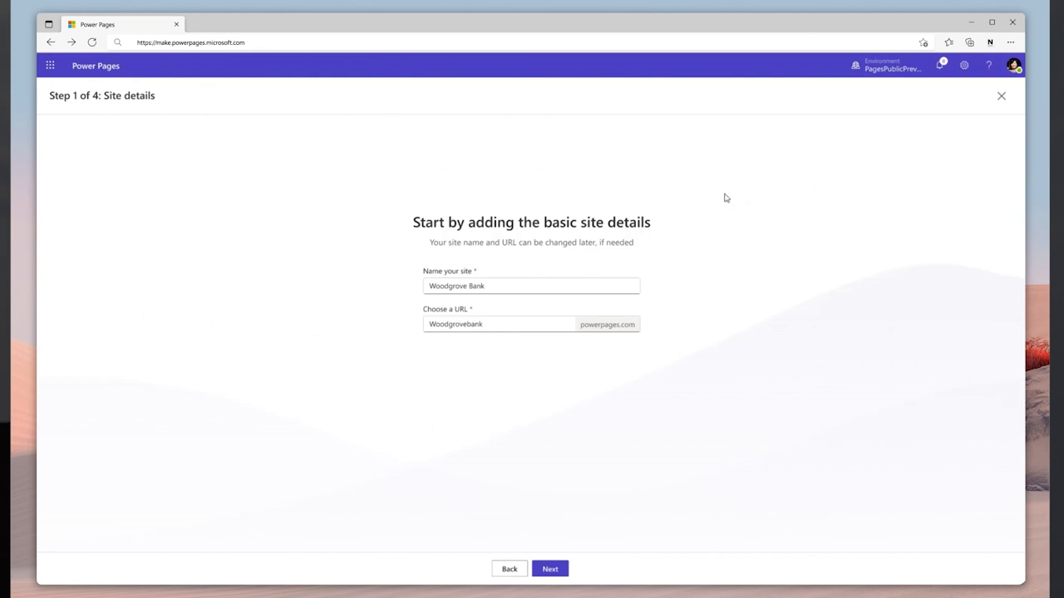
{"action": "mouse_move", "coordinate": [532, 445]}
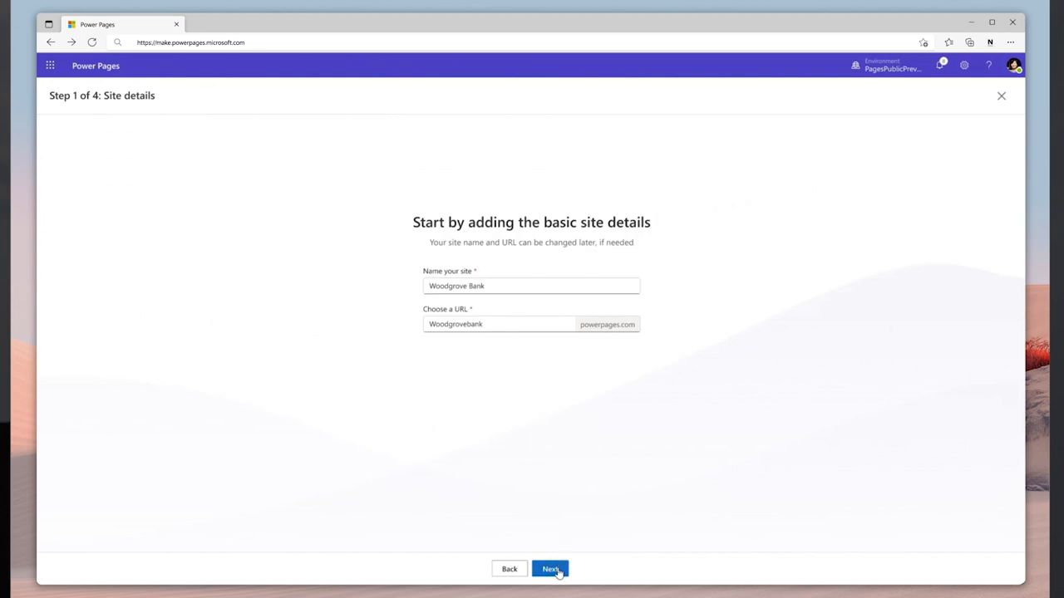
Continue from the Woodgrove Bank site details to the layout choice step
{"action": "left_click", "coordinate": [549, 569]}
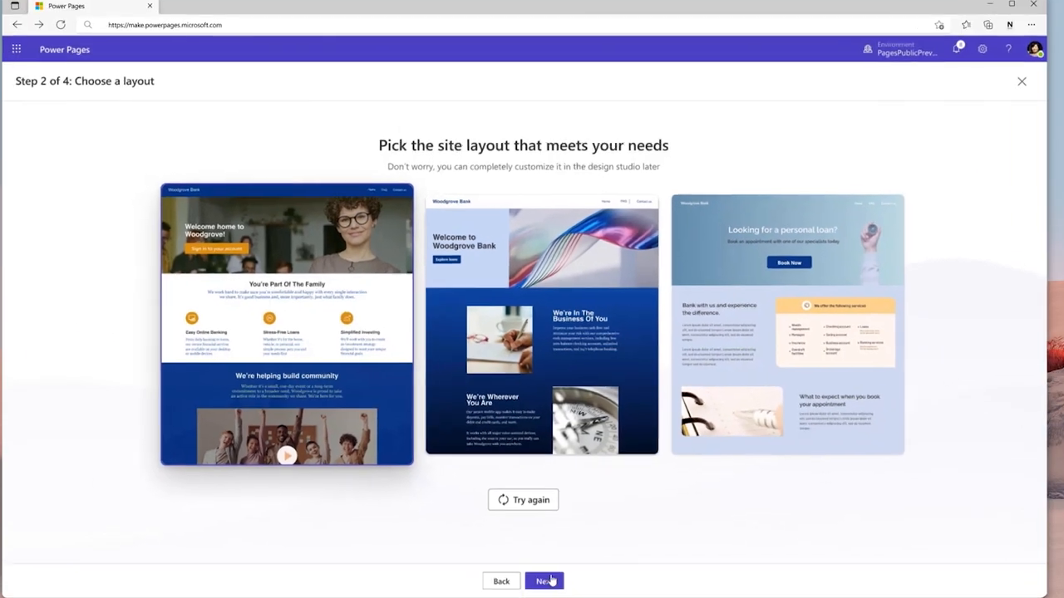
{"action": "left_click", "coordinate": [544, 581]}
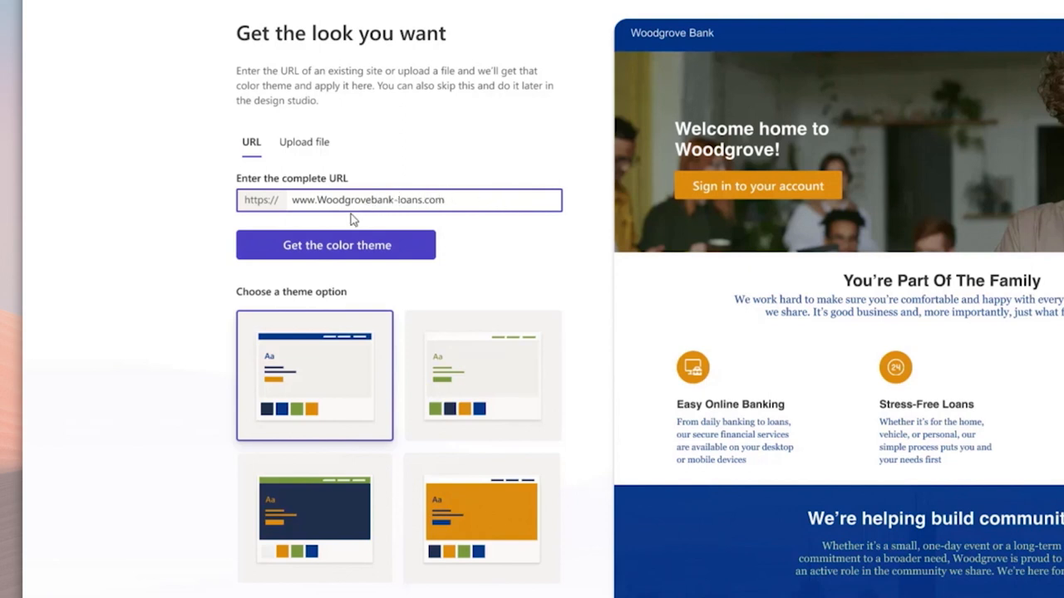
{"action": "left_click", "coordinate": [335, 244]}
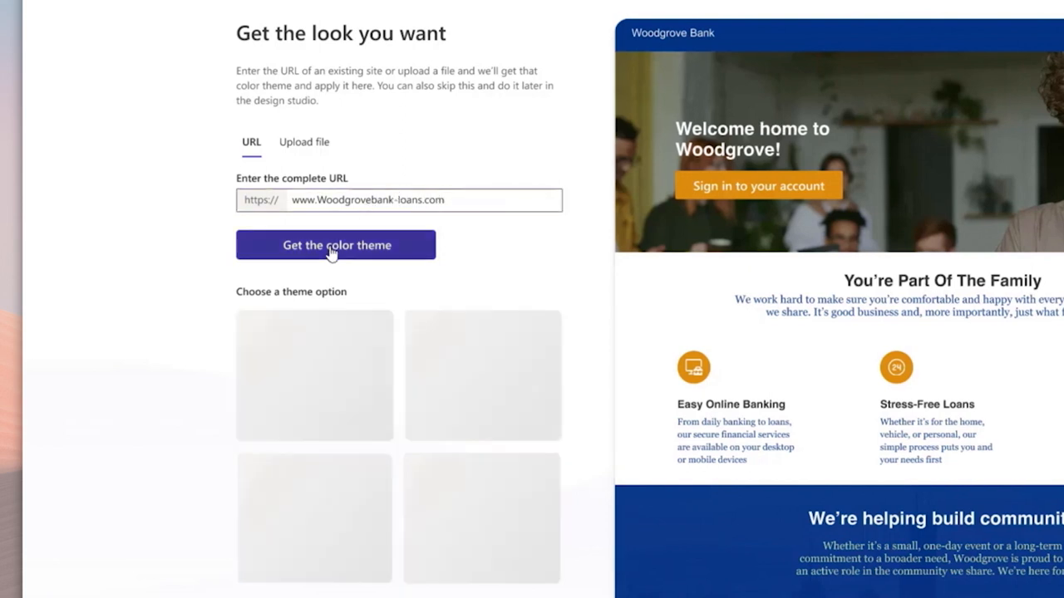
{"action": "left_click", "coordinate": [336, 245]}
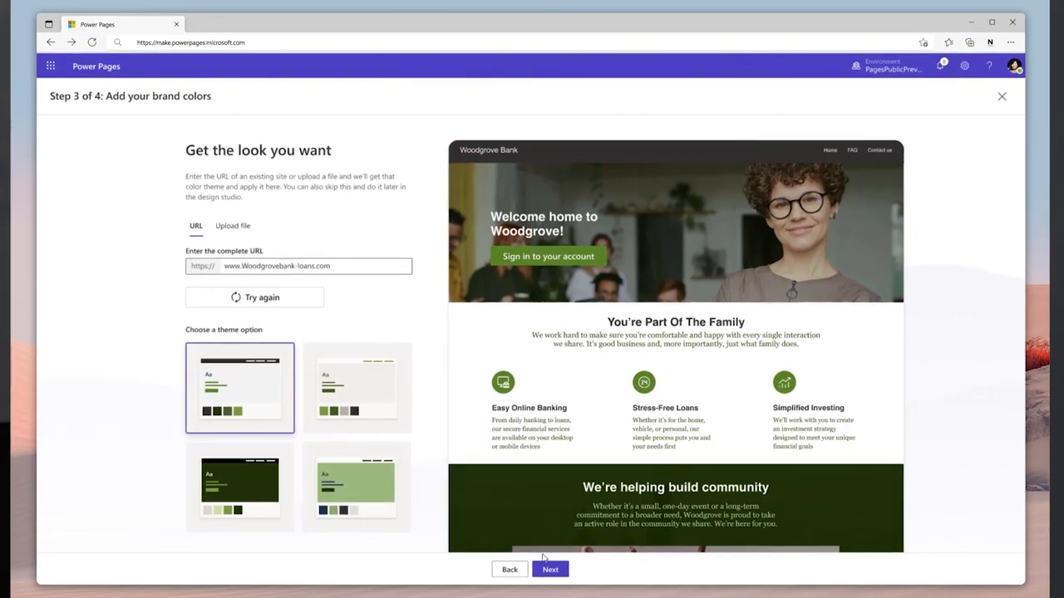
{"action": "left_click", "coordinate": [550, 569]}
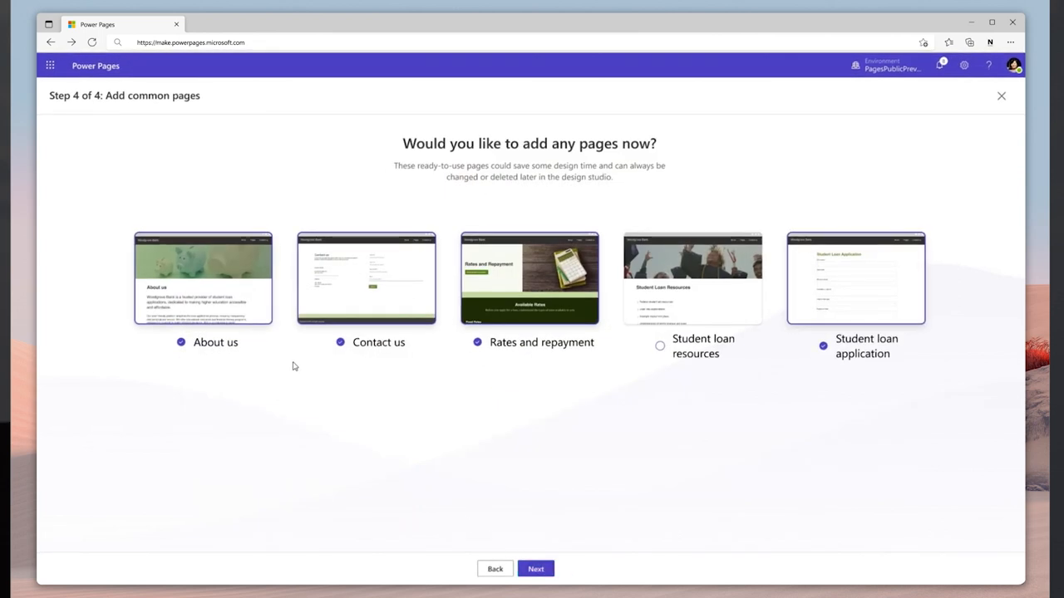
{"action": "mouse_move", "coordinate": [445, 485]}
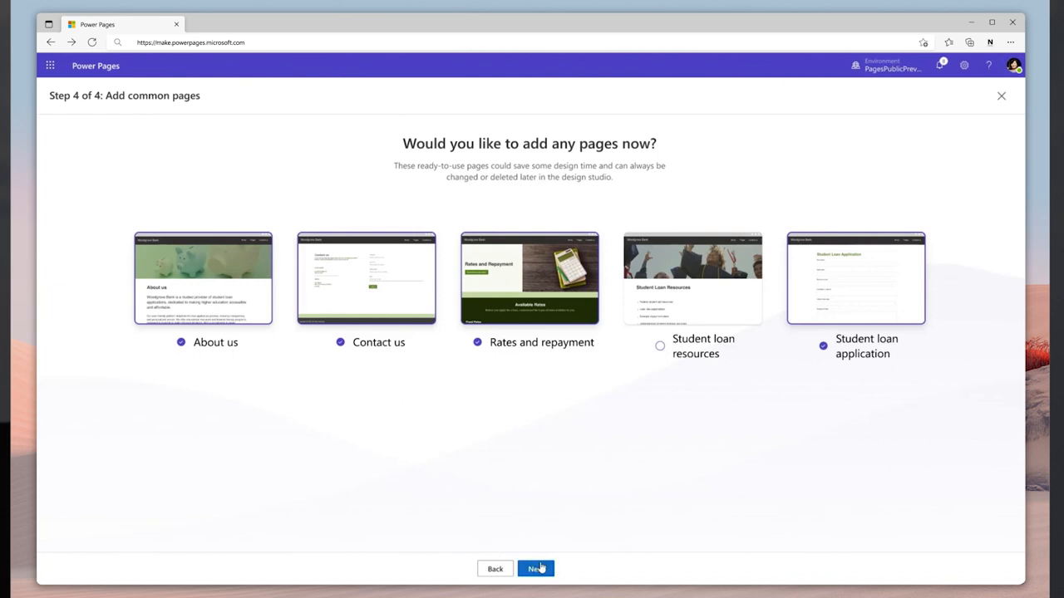
Finish setup with About us, Contact us, Rates and repayment and Student loan application pages
{"action": "left_click", "coordinate": [536, 568]}
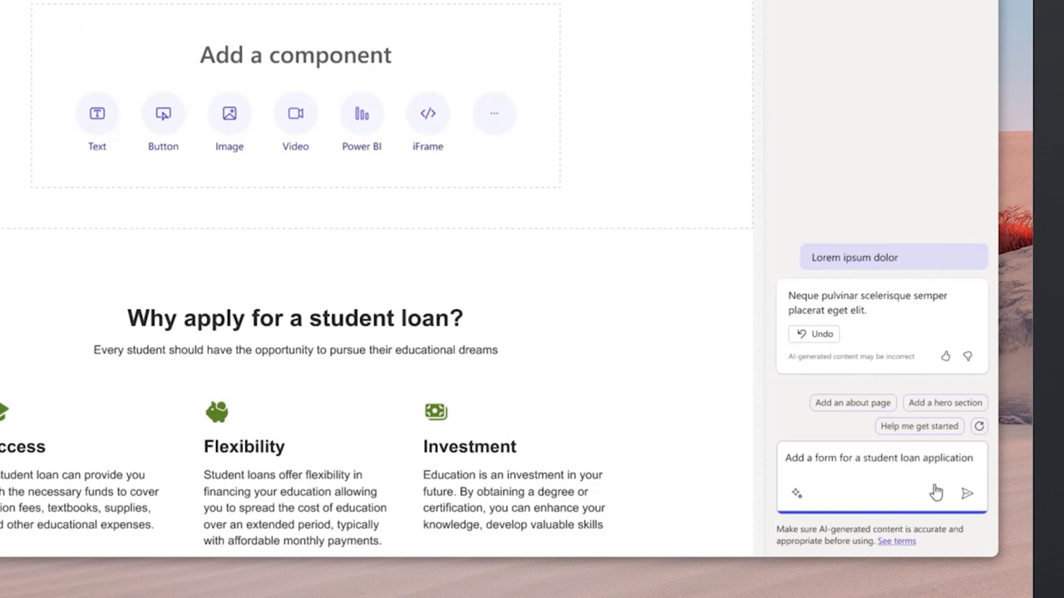
Have Copilot add a four-step student loan application form to the page
{"action": "left_click", "coordinate": [967, 493]}
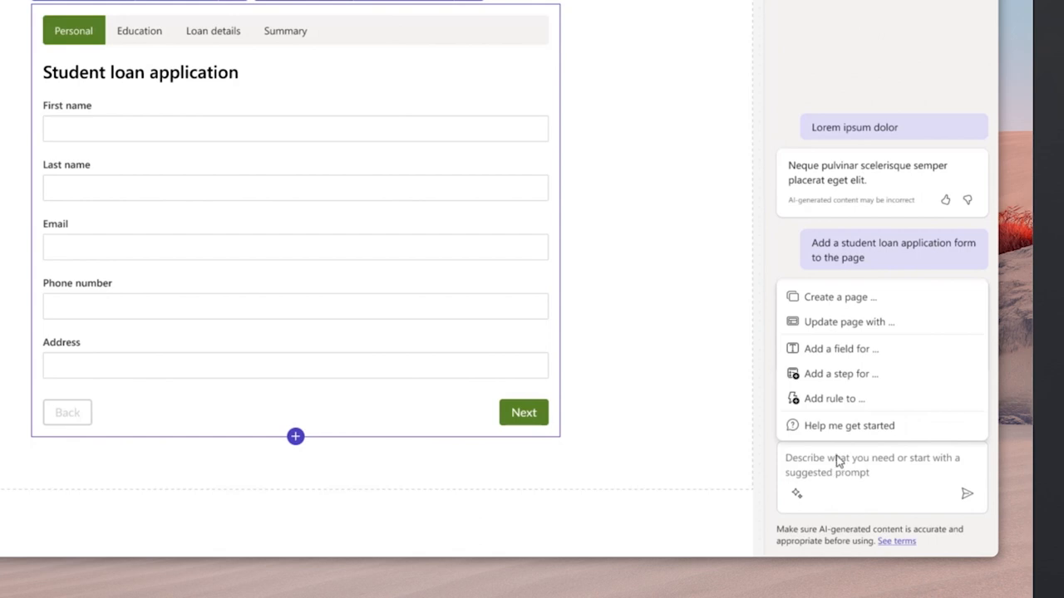
{"action": "mouse_move", "coordinate": [828, 373]}
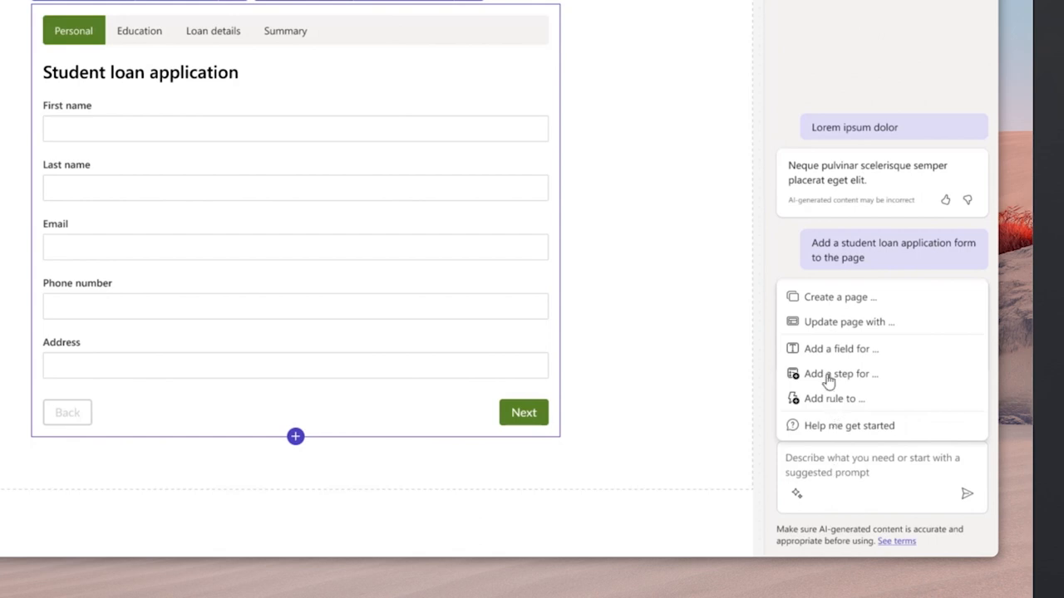
Have Copilot insert an Employment step as step three of the loan form
{"action": "left_click", "coordinate": [840, 374]}
{"action": "type", "text": "Add a new step for employment details as the third step"}
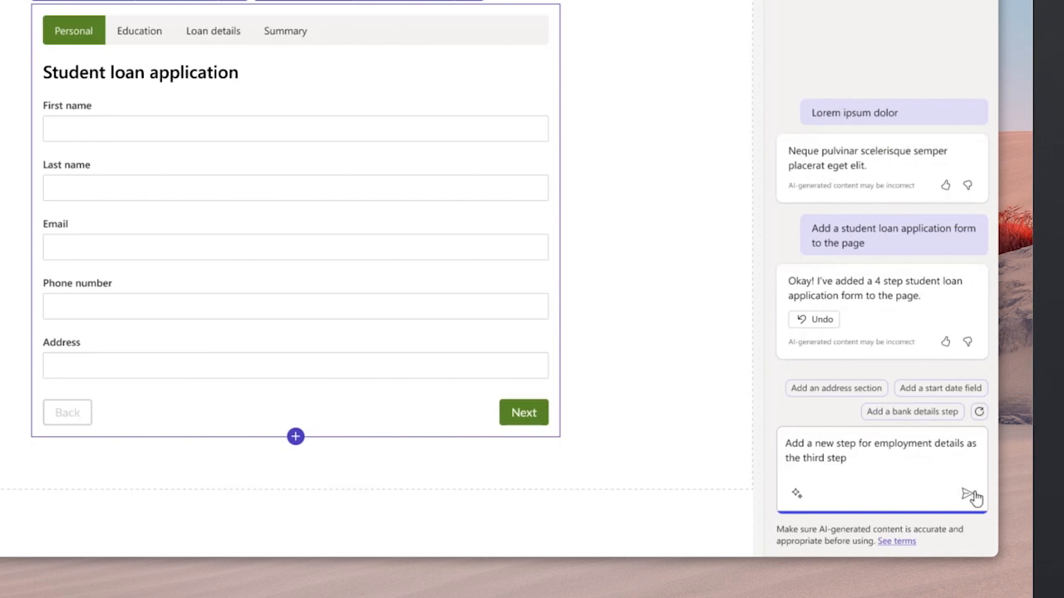
{"action": "left_click", "coordinate": [974, 495]}
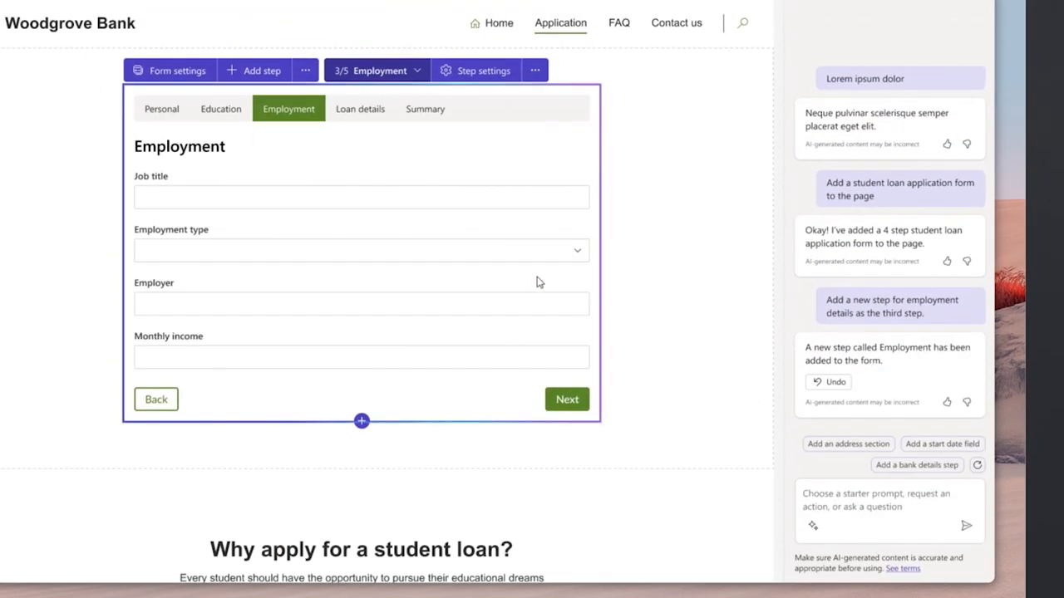
{"action": "mouse_move", "coordinate": [582, 368]}
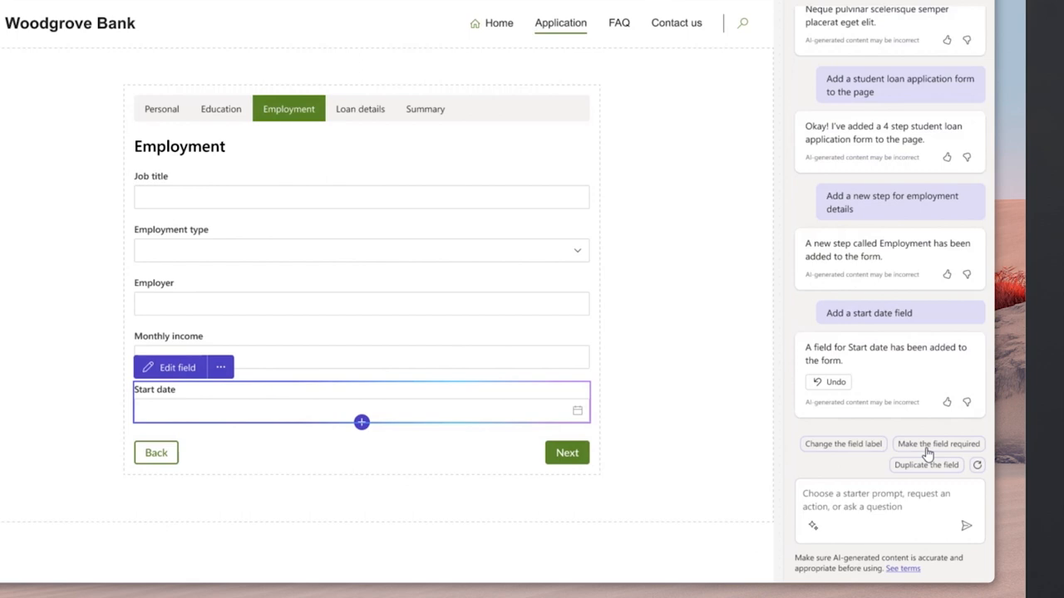
{"action": "mouse_move", "coordinate": [525, 371]}
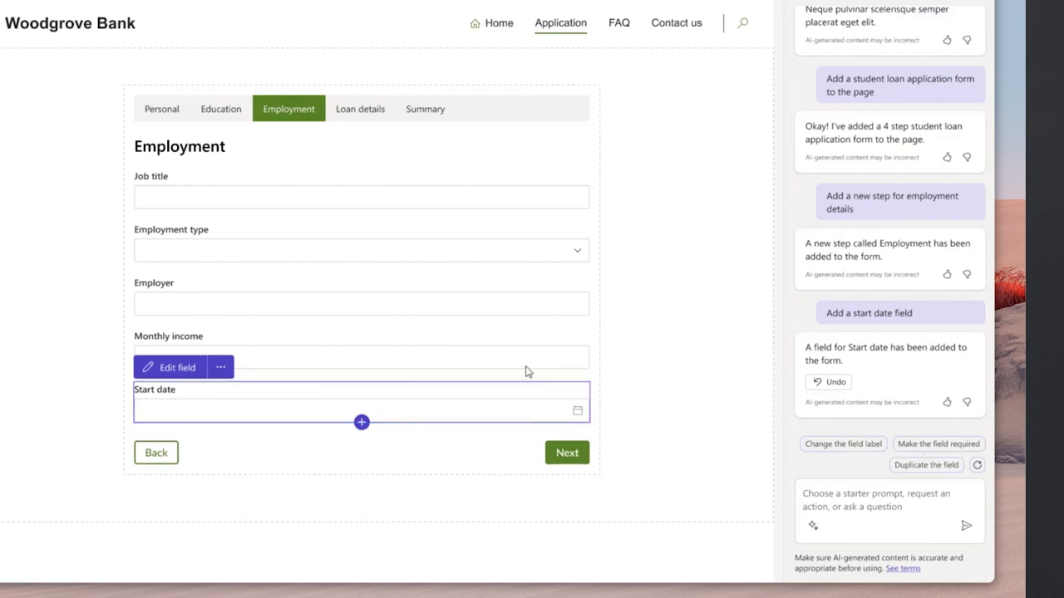